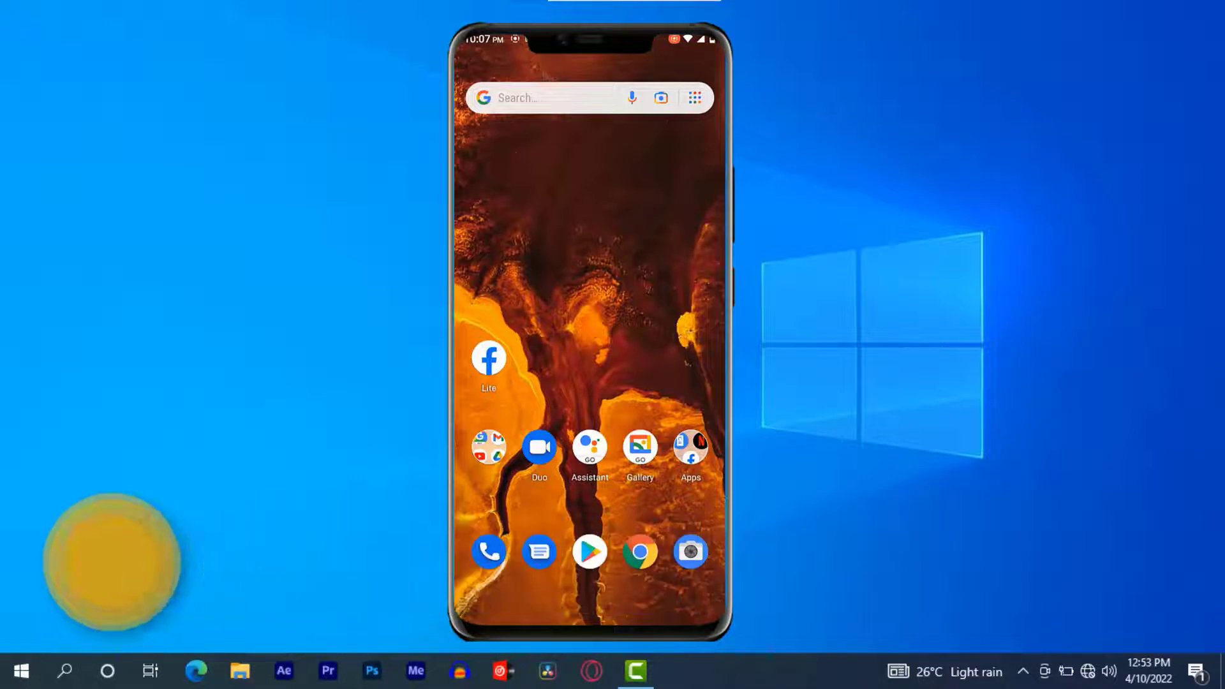
Launch Google Chrome from the phone's dock
{"action": "left_click", "coordinate": [640, 551]}
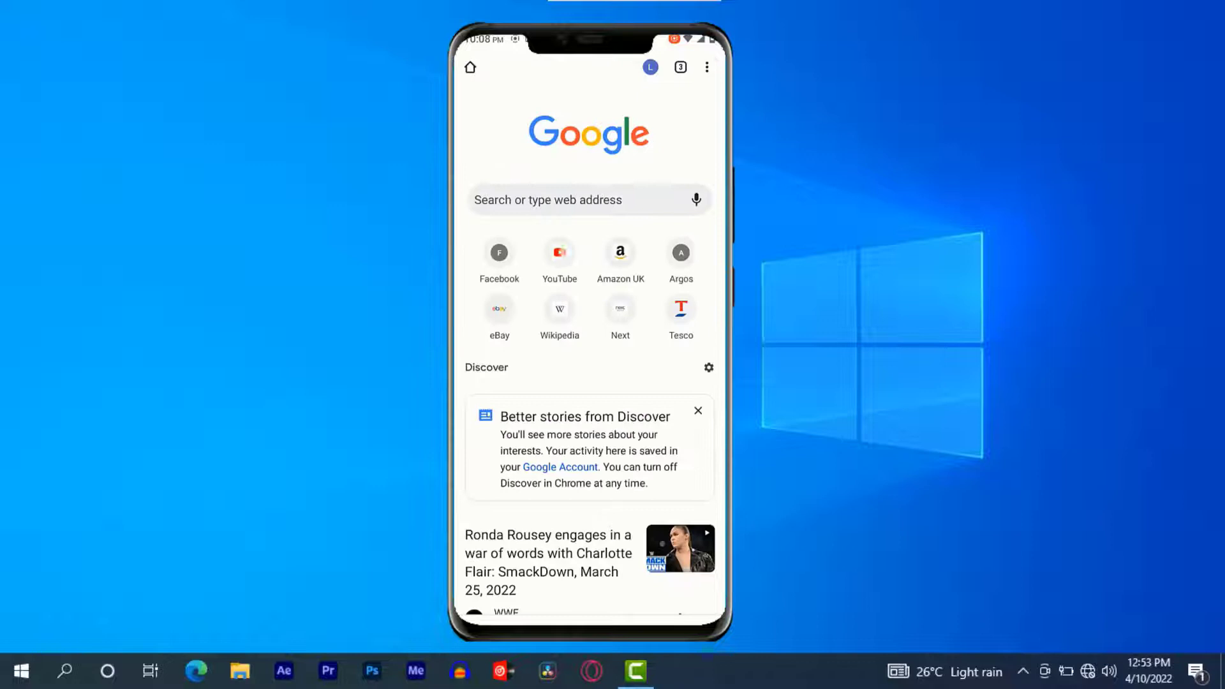
Open YouTube from the Chrome shortcut and scroll down the page
{"action": "left_click", "coordinate": [559, 254]}
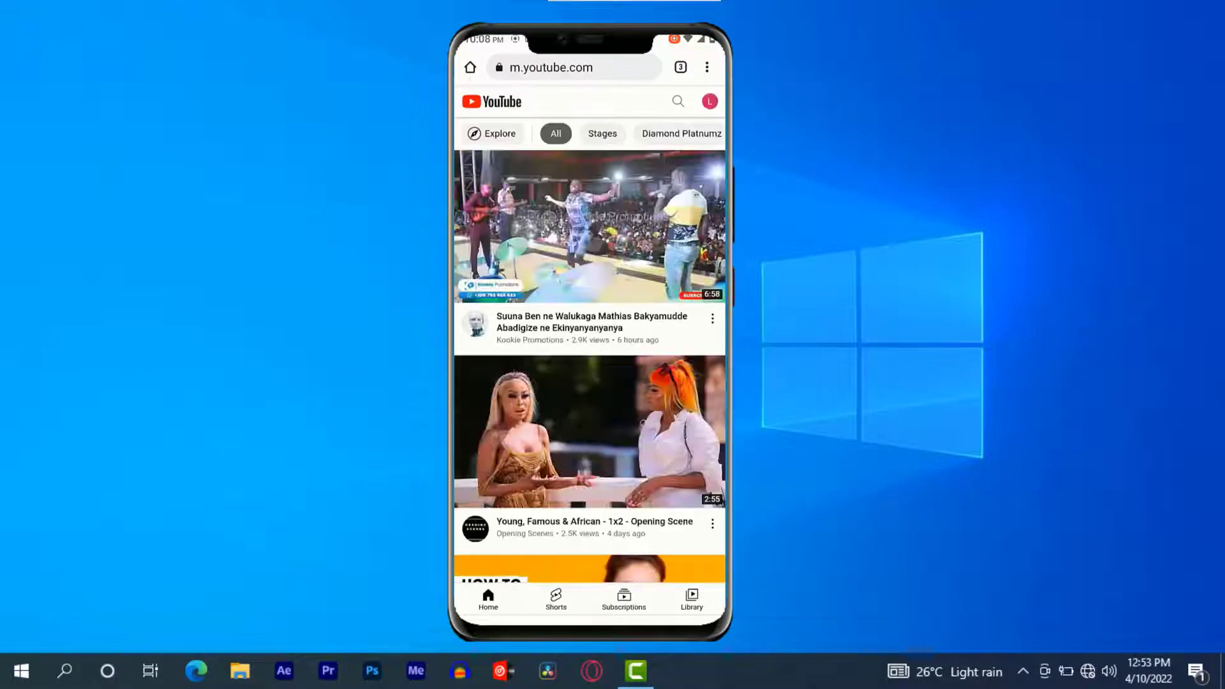
{"action": "scroll", "scroll_direction": "down", "scroll_amount": 3}
{"action": "type", "text": "it"}
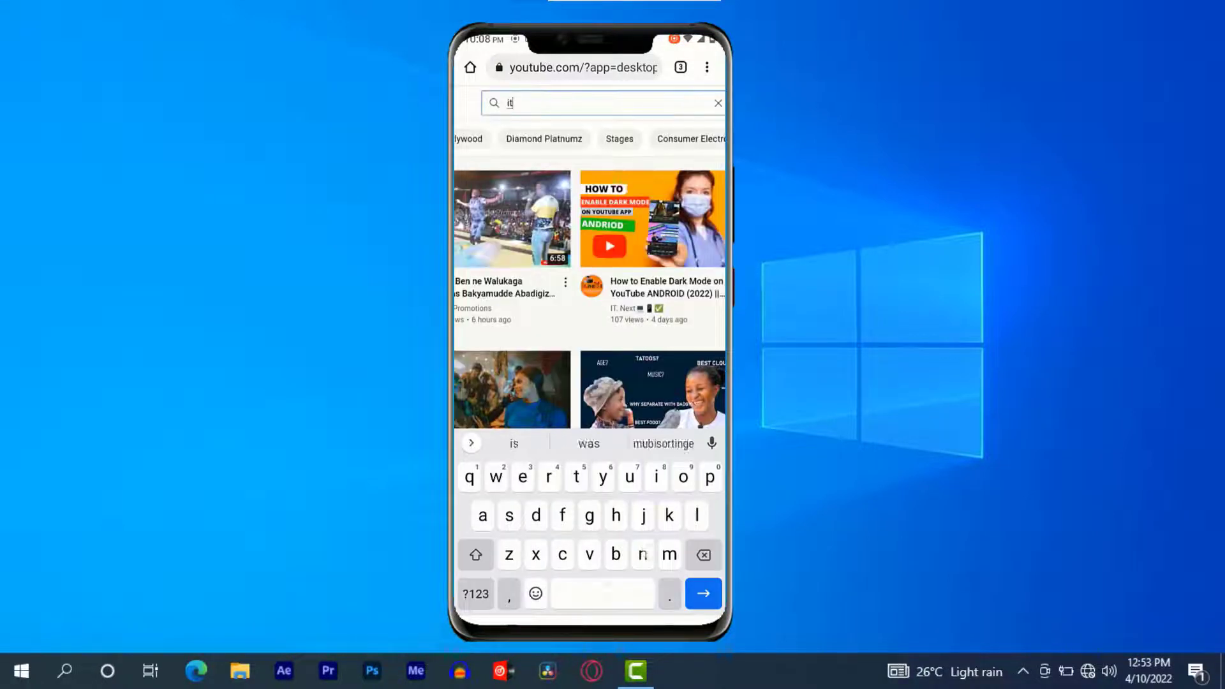
Finish typing the channel search 'next' to find IT Next
{"action": "type", "text": "next"}
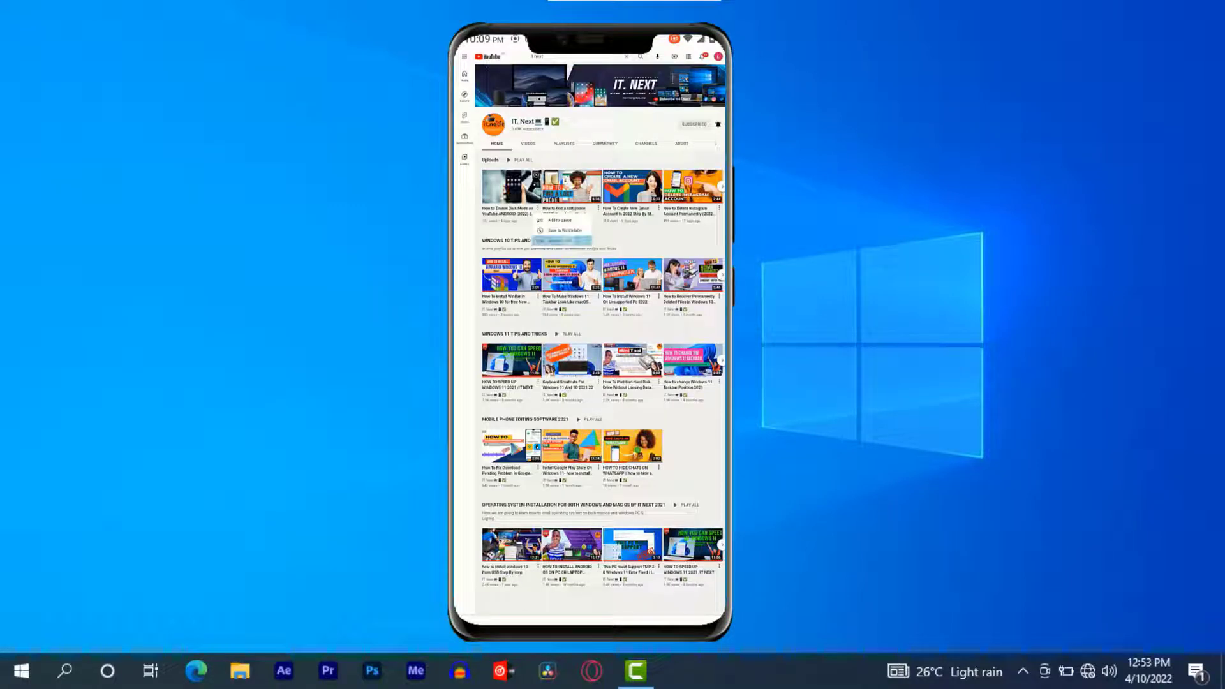
Save the video to a new playlist named 'my videos'
{"action": "left_click", "coordinate": [563, 230]}
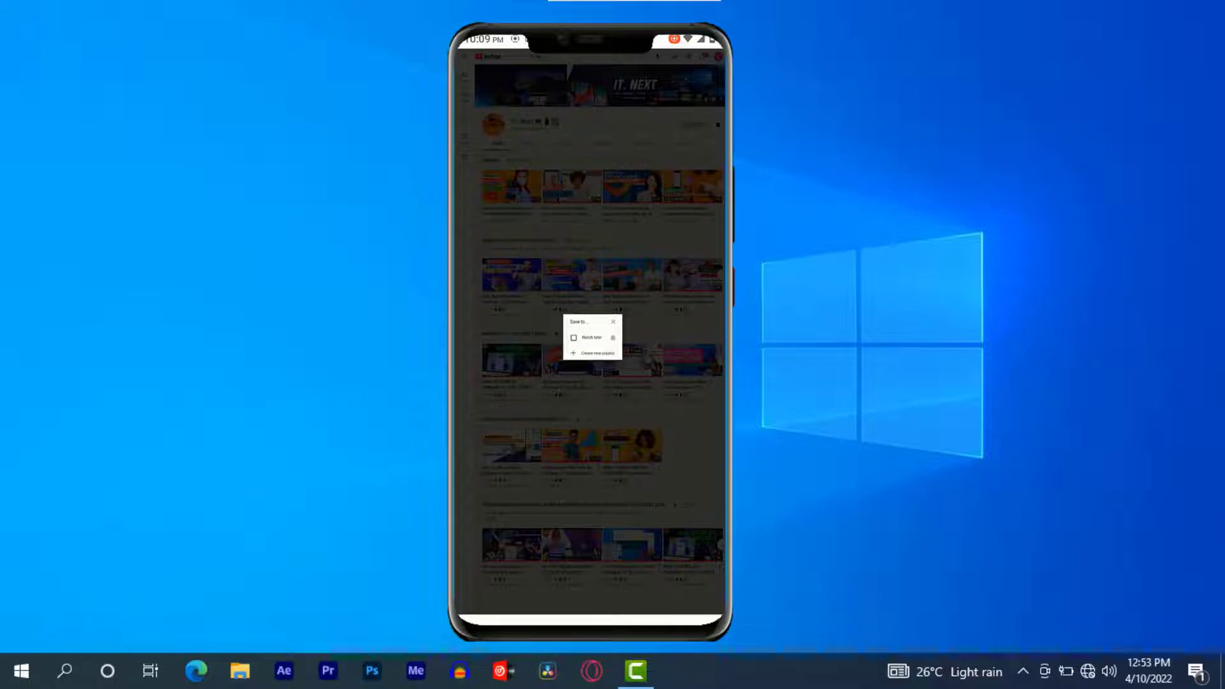
{"action": "left_click", "coordinate": [591, 352]}
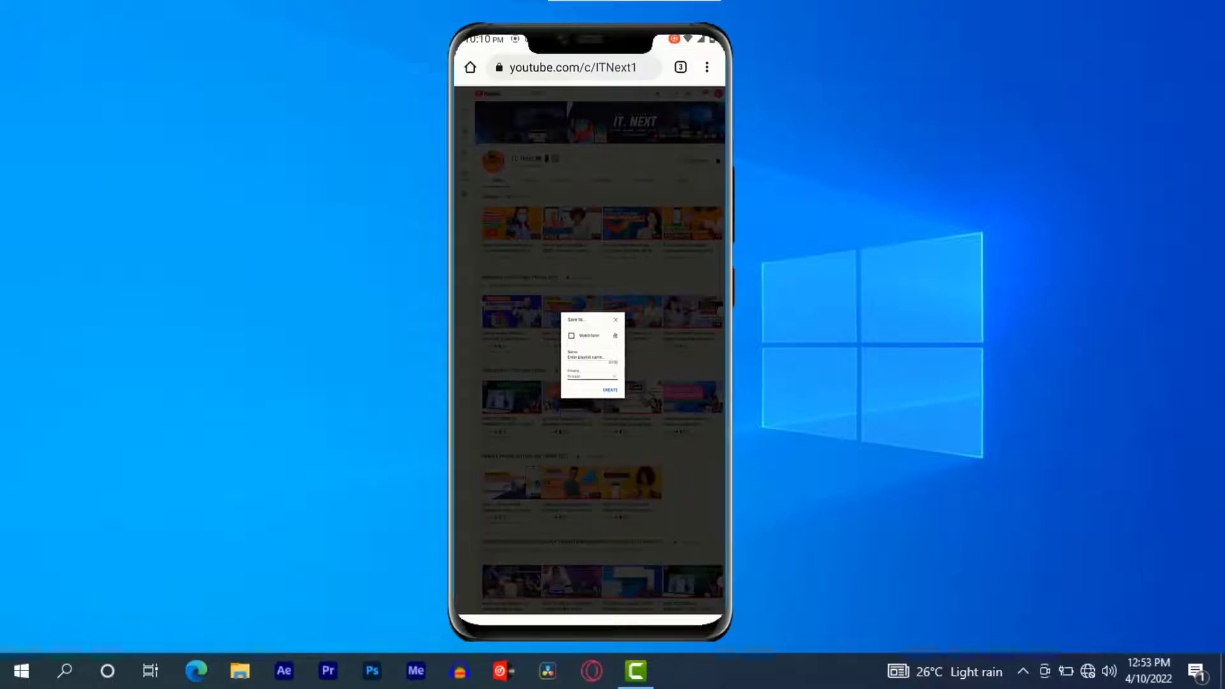
{"action": "left_click", "coordinate": [582, 257]}
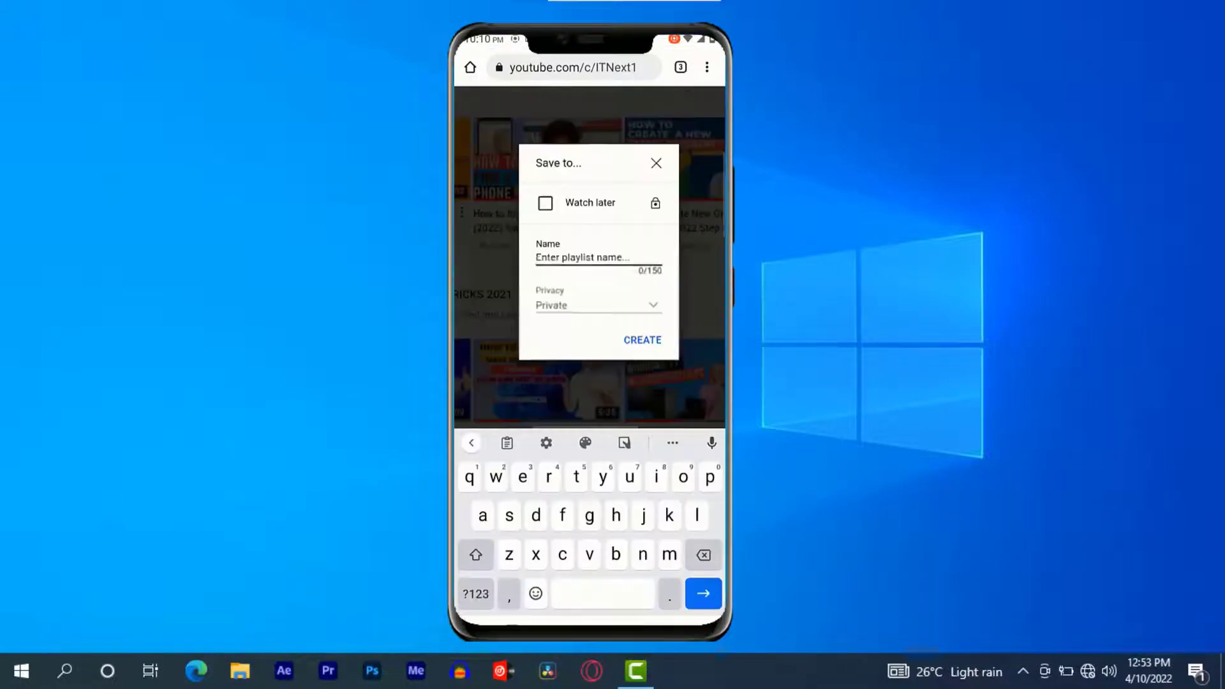
{"action": "type", "text": "my videos"}
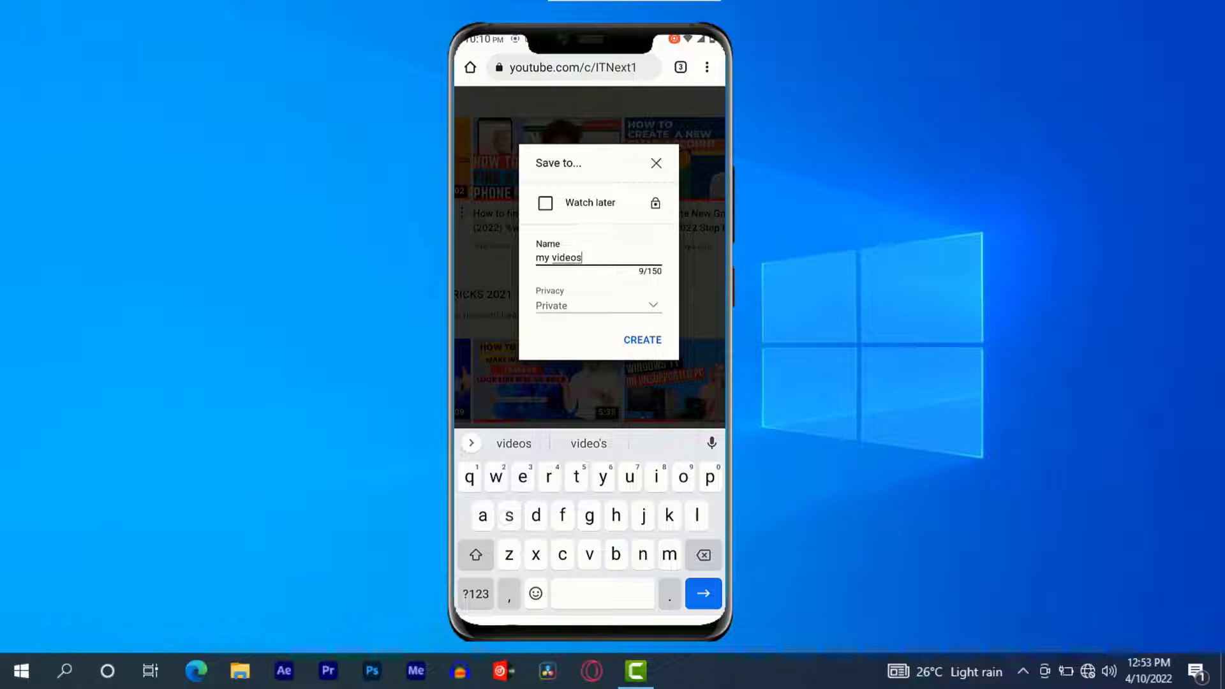
{"action": "left_click", "coordinate": [598, 305]}
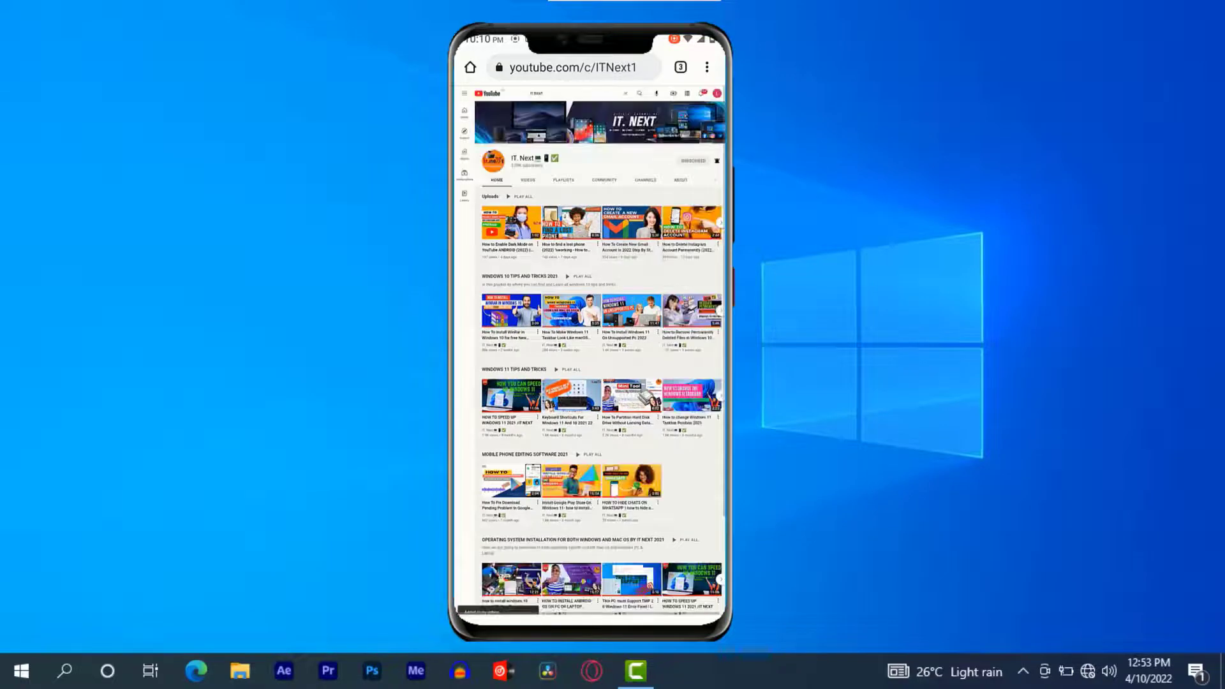
Open the empty Watch later playlist from the Library
{"action": "left_click", "coordinate": [692, 161]}
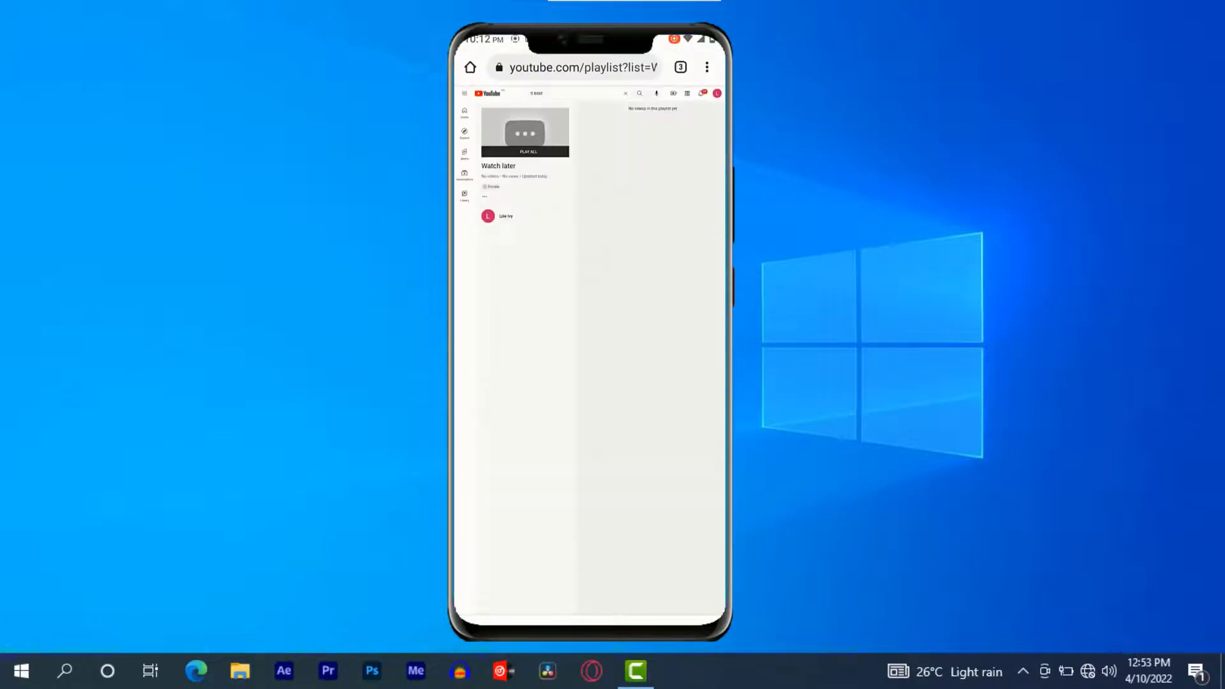
Open your channel and play all videos in the 'my videos' playlist
{"action": "left_click", "coordinate": [717, 92]}
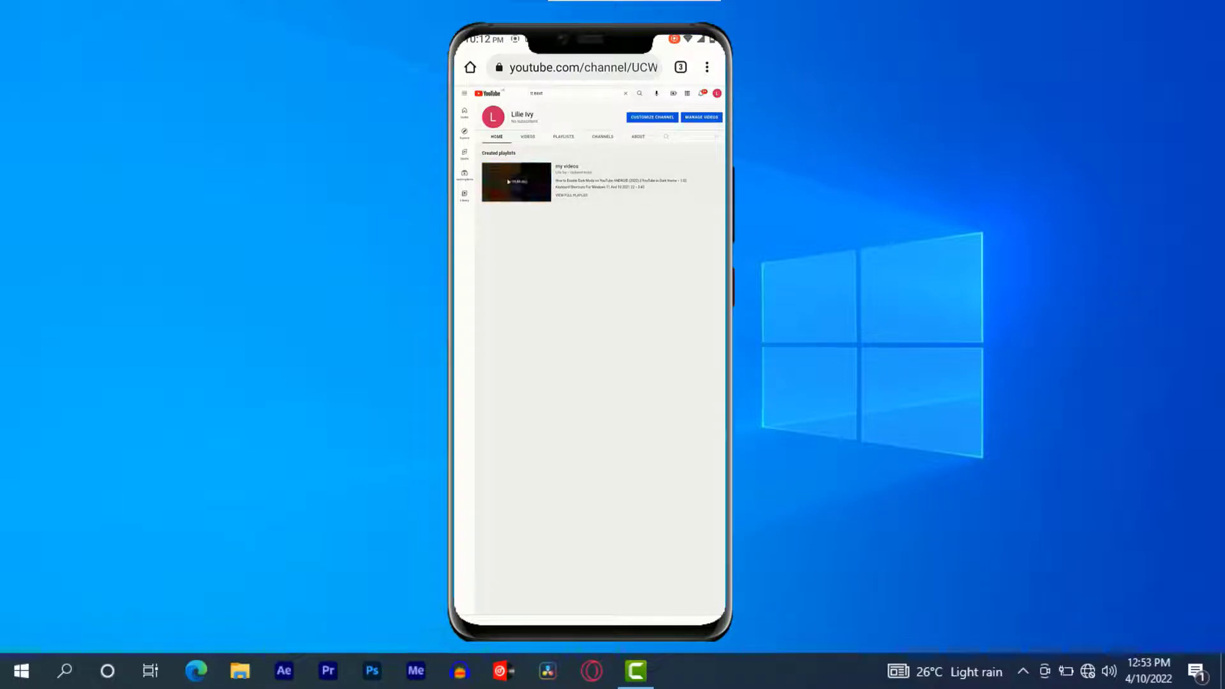
{"action": "left_click", "coordinate": [514, 183]}
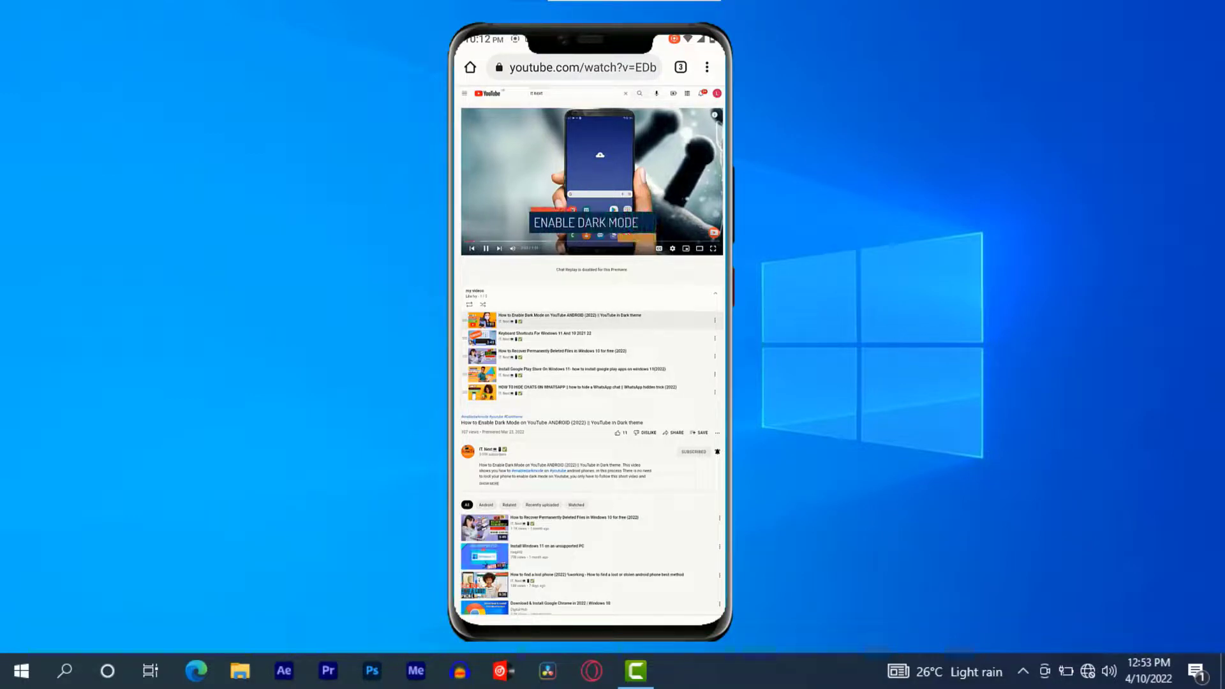
{"action": "scroll", "scroll_direction": "down", "scroll_amount": 3}
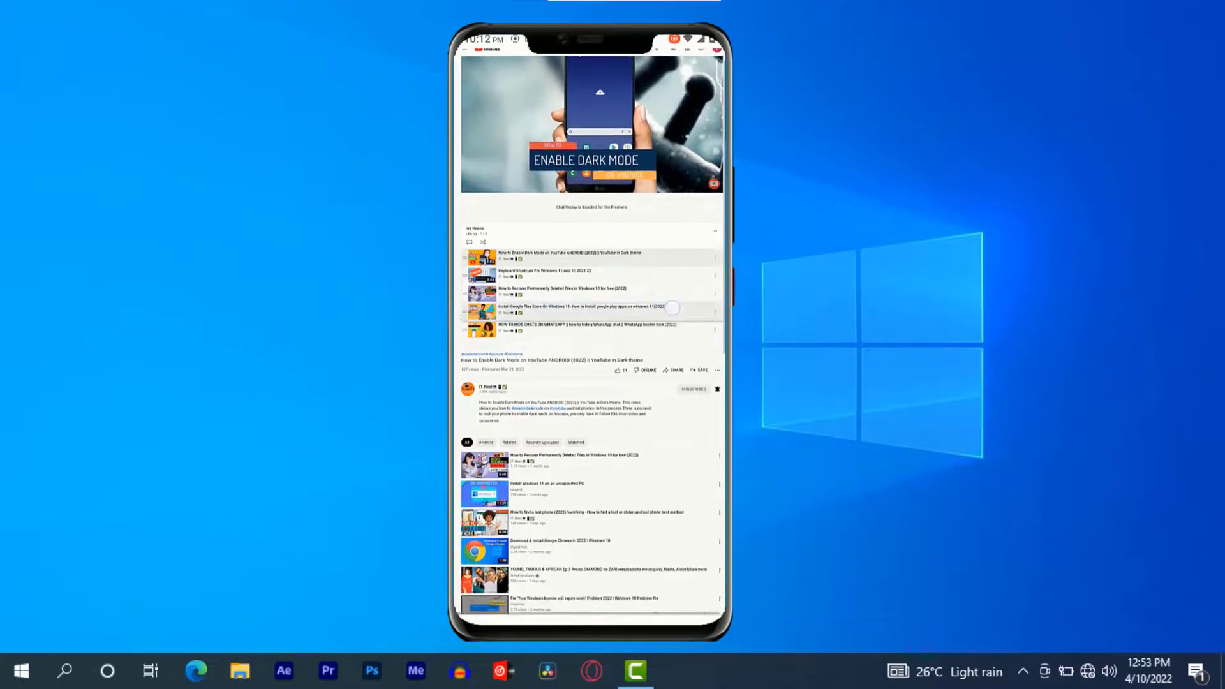